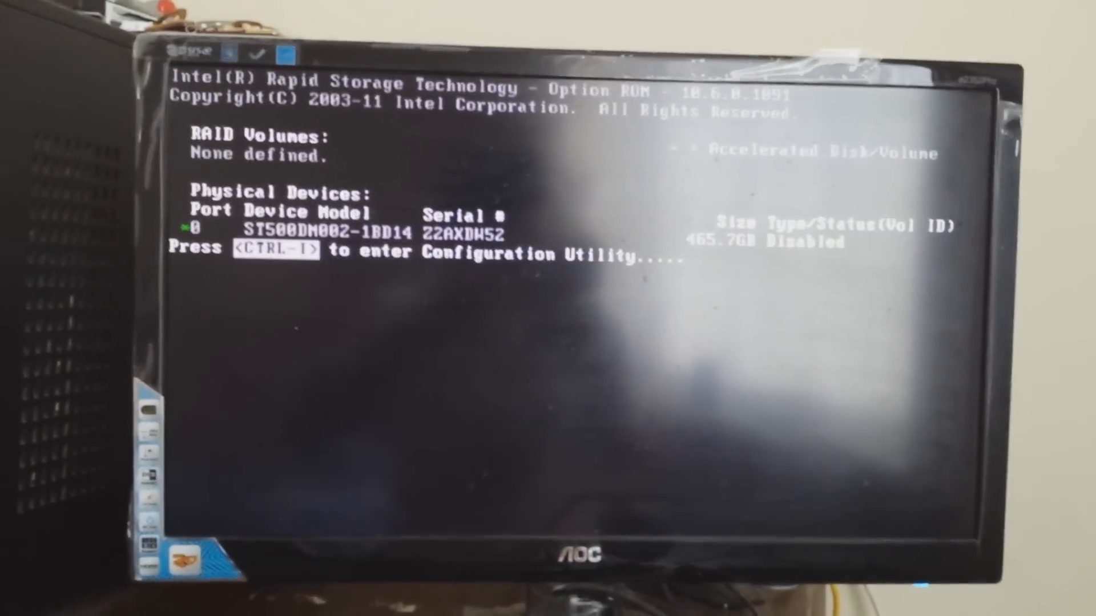
Step: Wait for Windows 10 to reach the desktop and bring up the Start menu
key(ctrl+i)
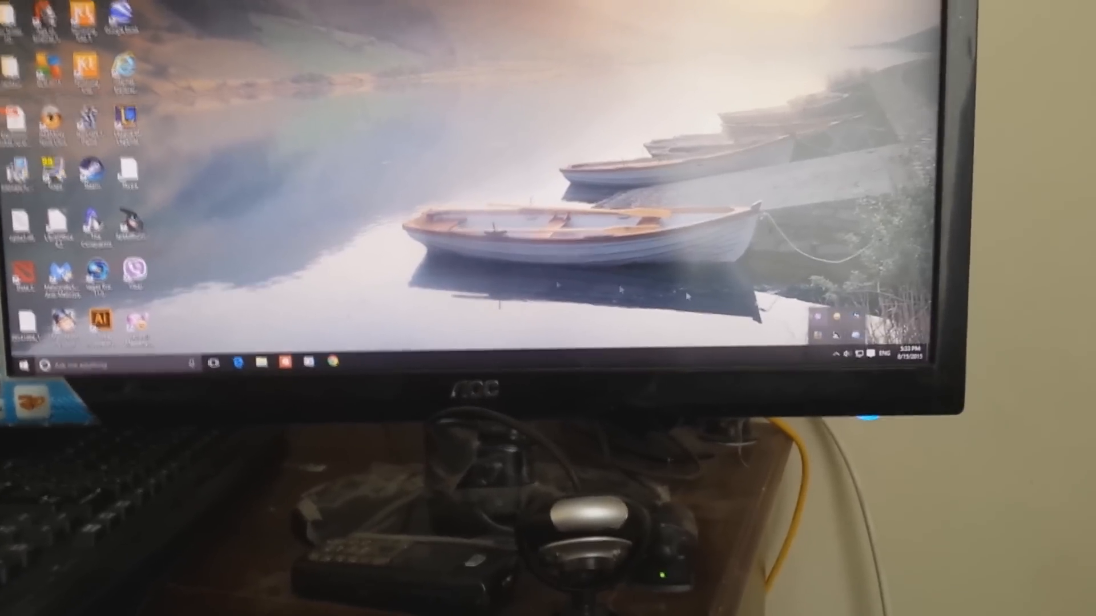
Step: Launch Intel Rapid Storage Technology from the Start menu's full app list
click(26, 364)
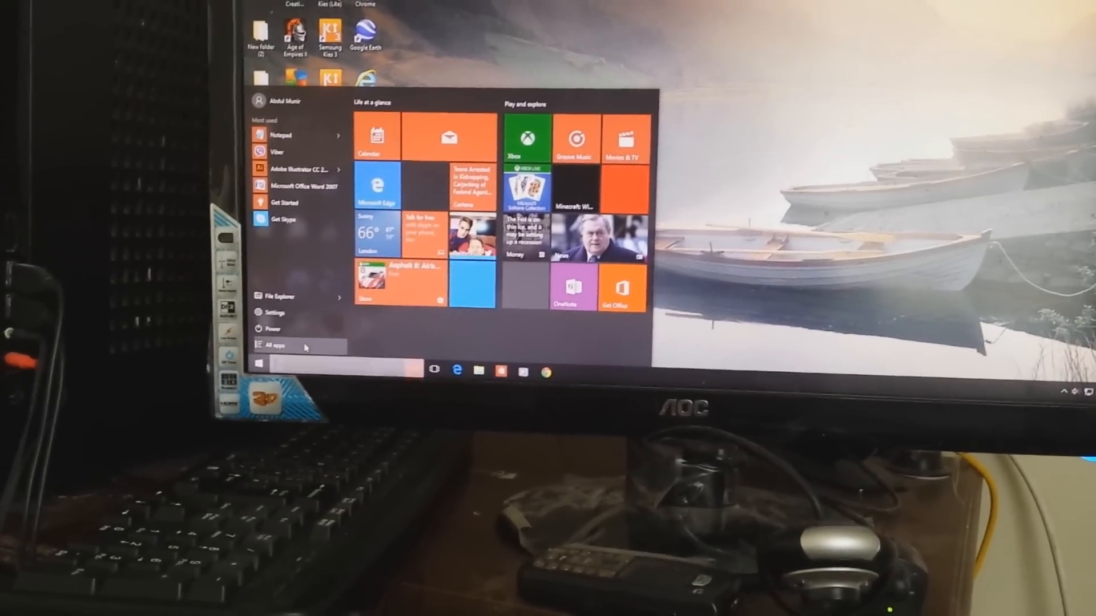
click(275, 345)
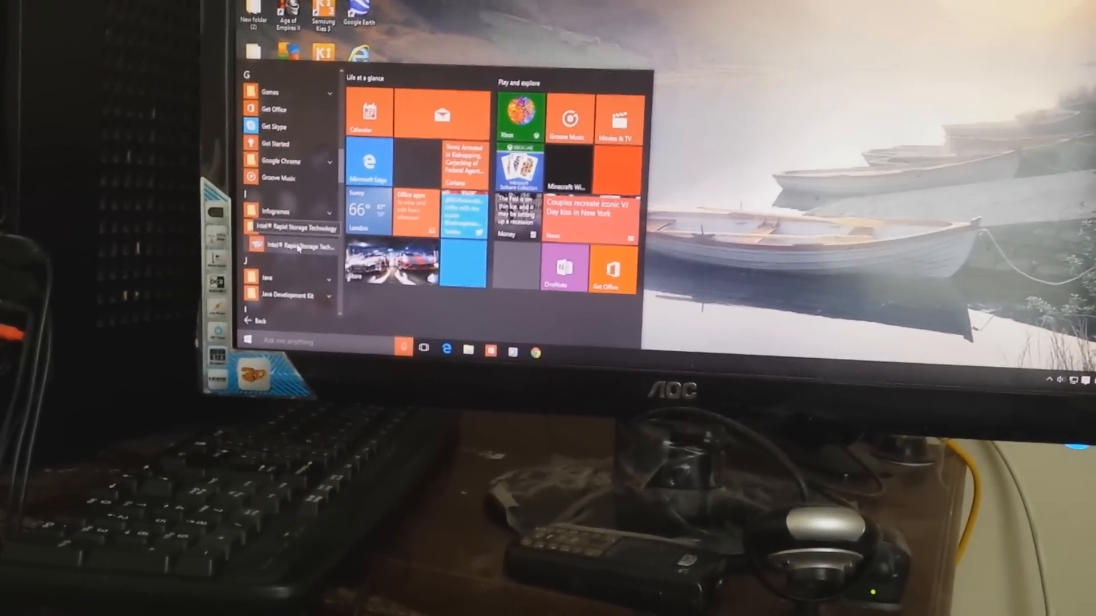
click(301, 245)
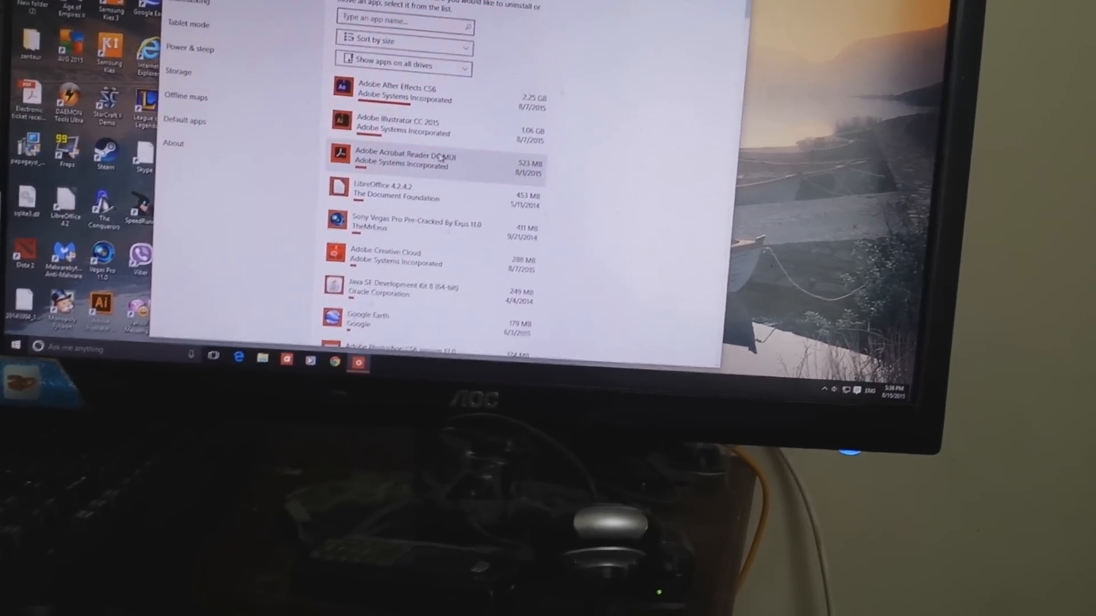
Step: Scroll the Apps & features list down to the Intel(R) Rapid Storage Technology entry
scroll(down, 3)
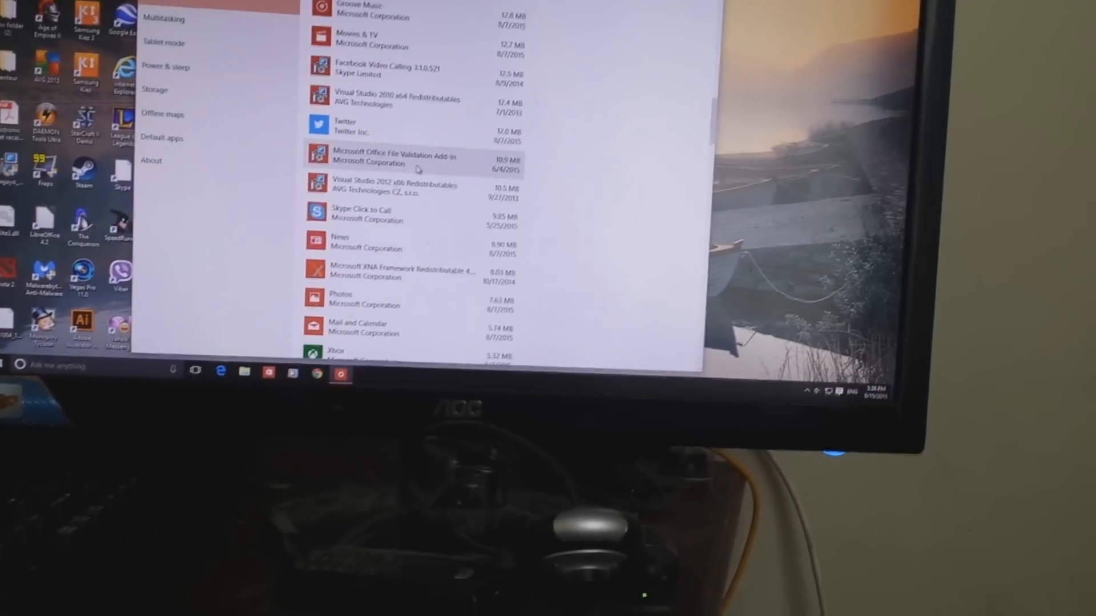
scroll(down, 3)
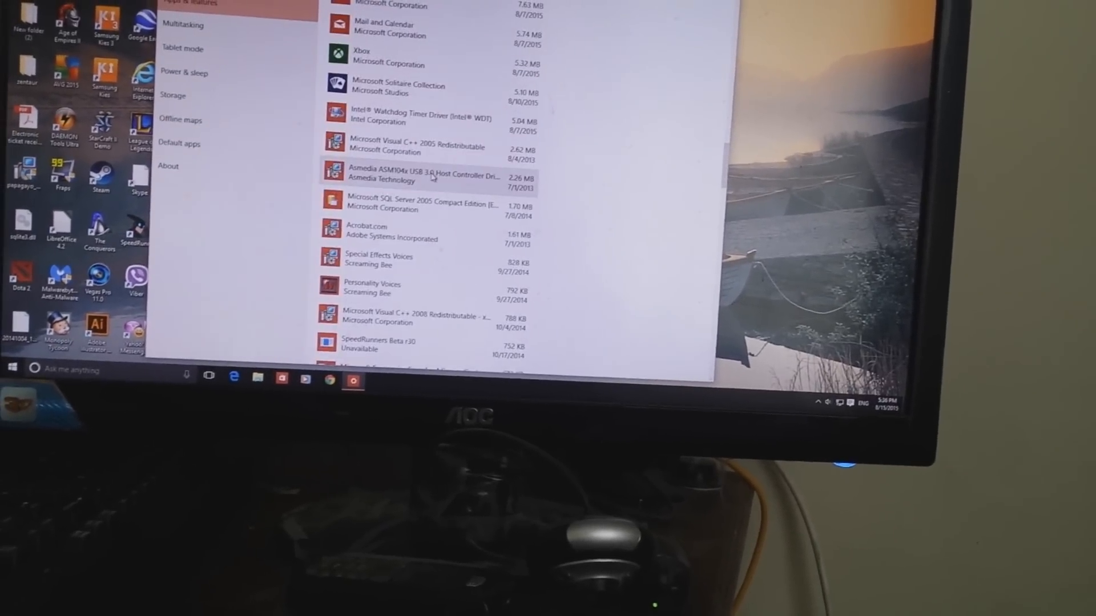
scroll(down, 3)
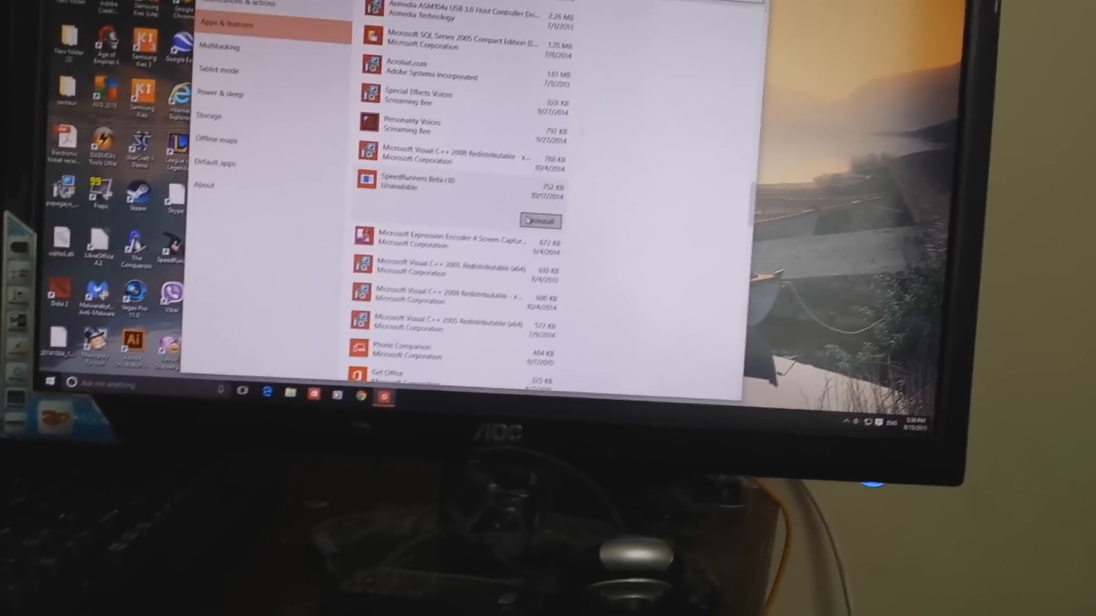
scroll(down, 3)
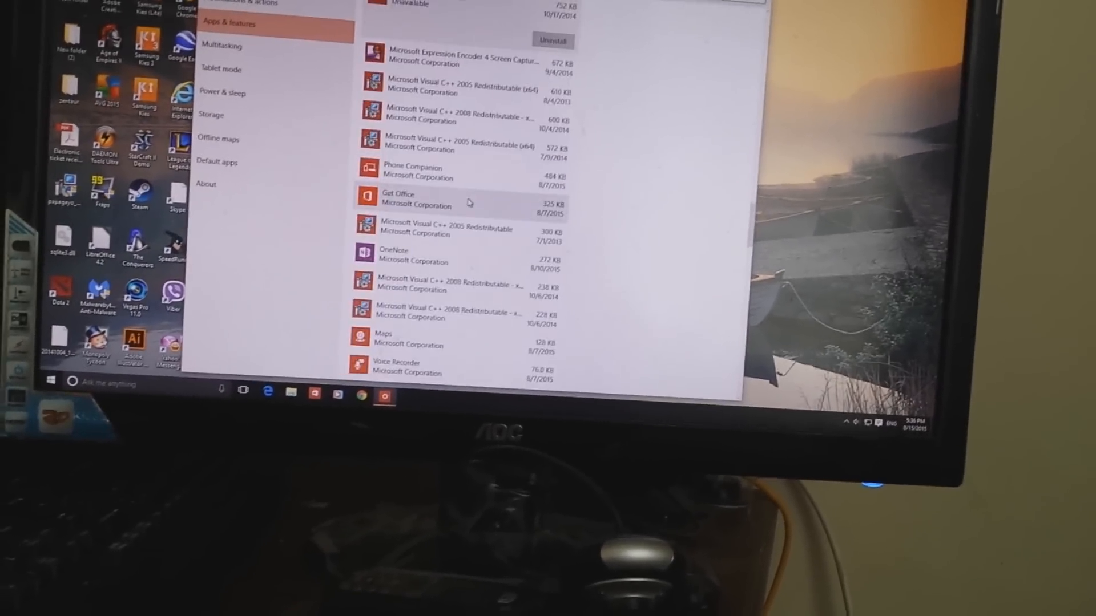
scroll(down, 3)
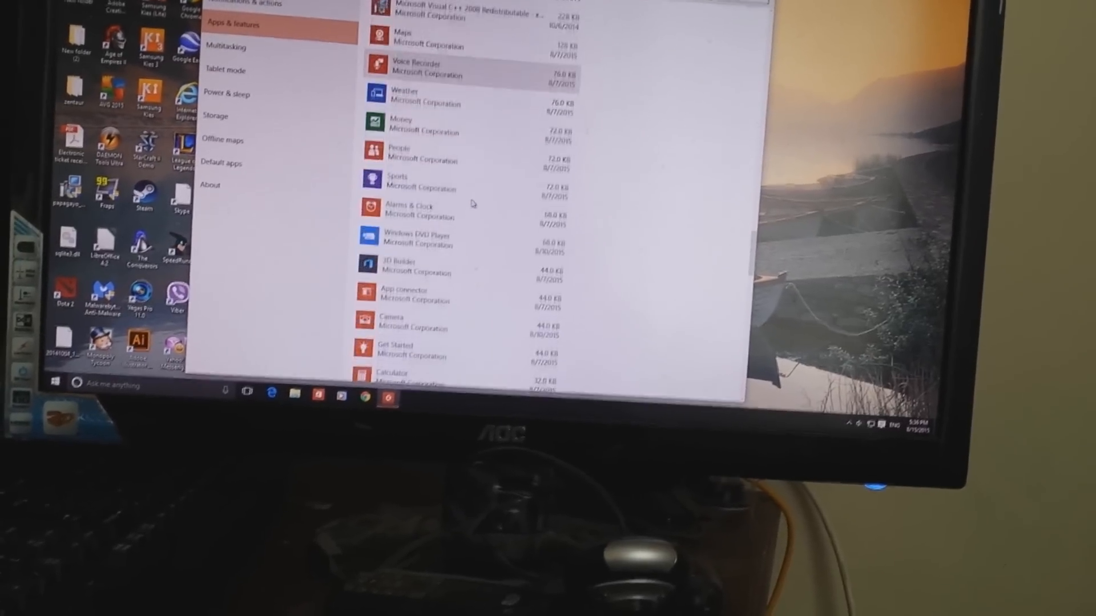
scroll(down, 3)
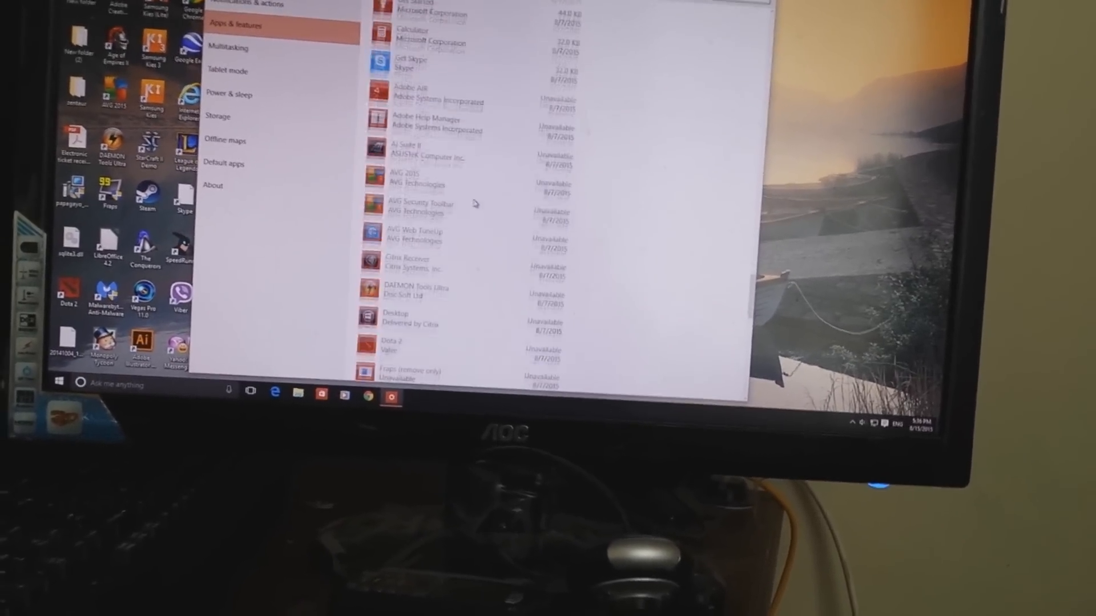
scroll(down, 3)
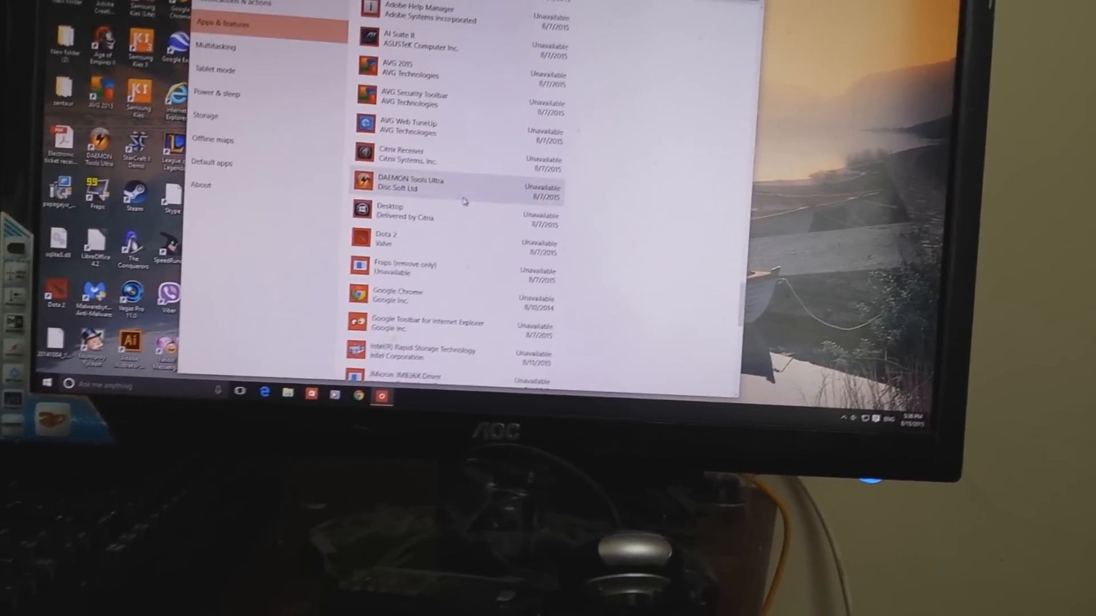